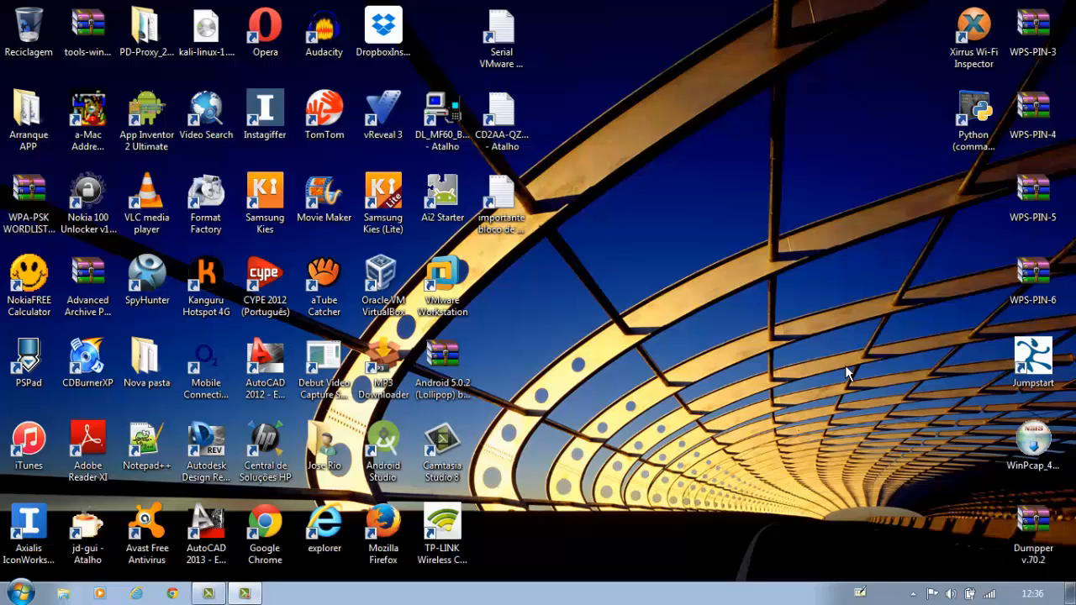
Launch VMware Workstation from its Windows desktop shortcut to run the kali-linux VM
left_click(441, 286)
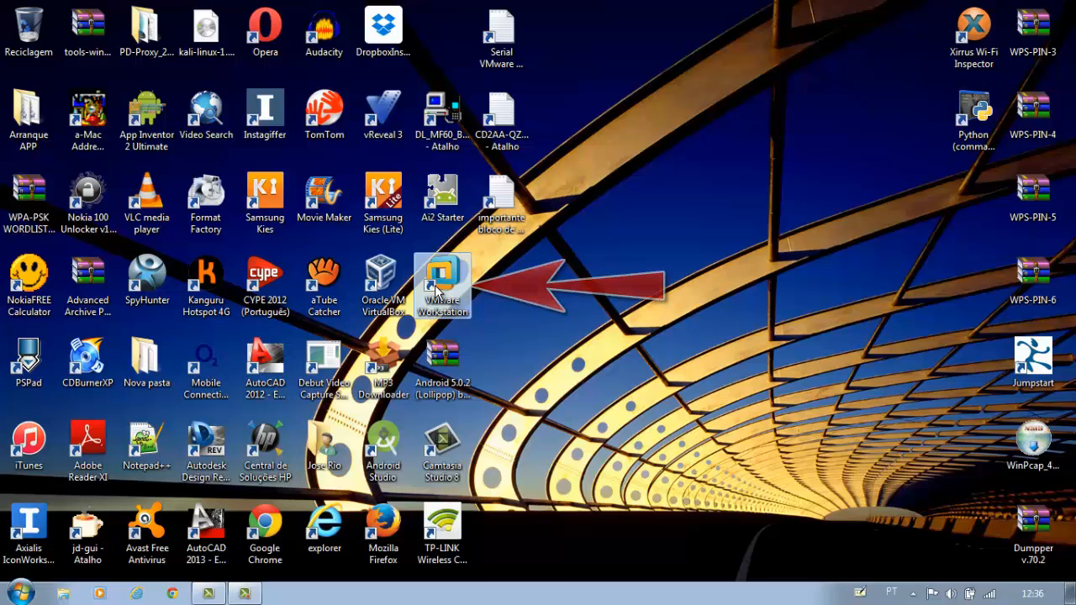
double_click(442, 286)
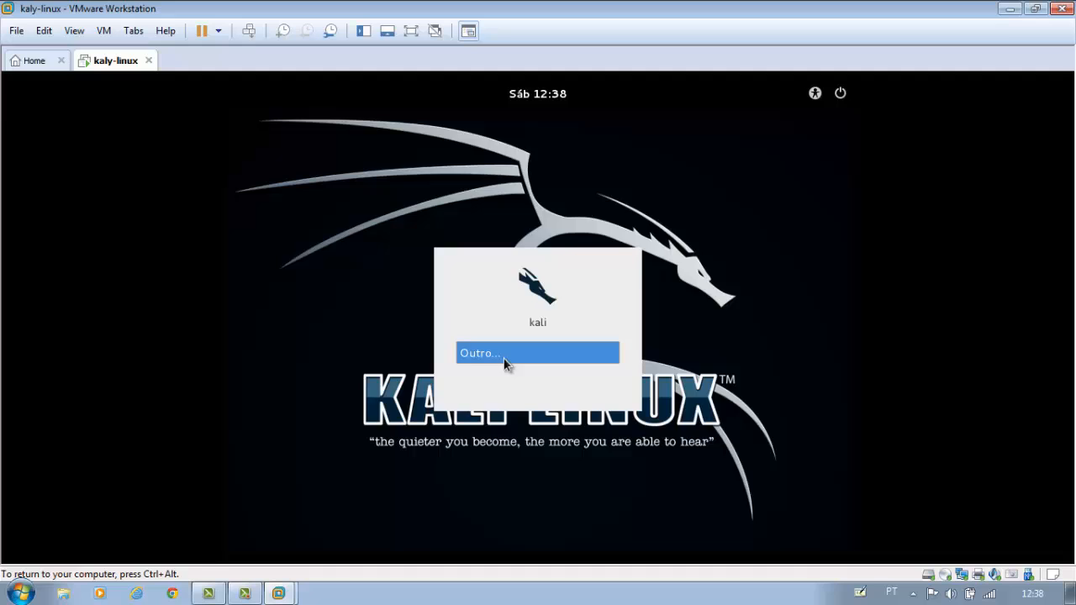
Log in to Kali as another user (root) with the password via 'Iniciar Sessão'
left_click(538, 353)
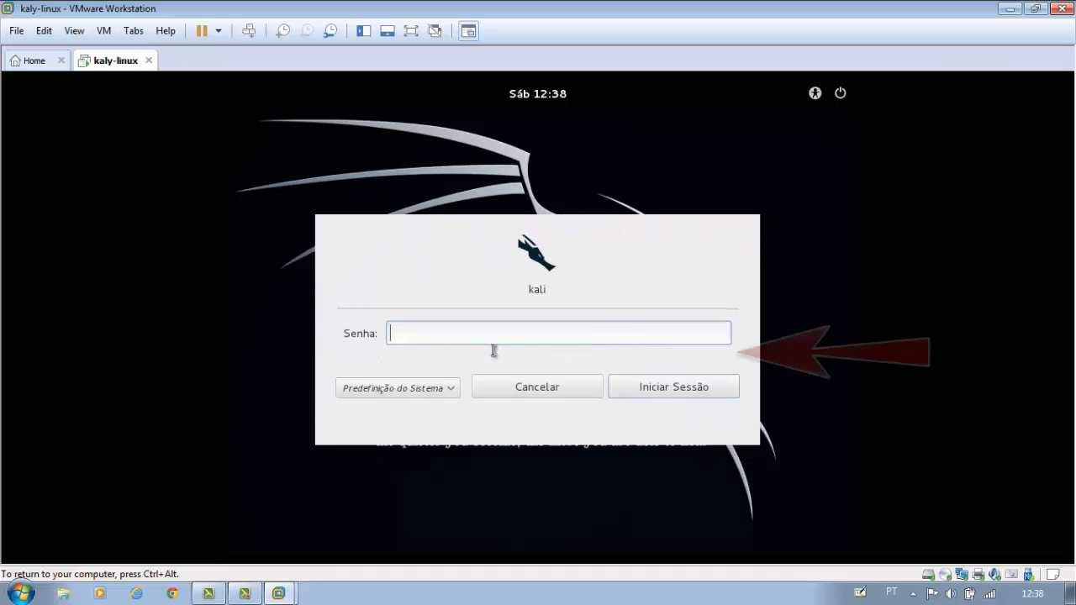
type("••••")
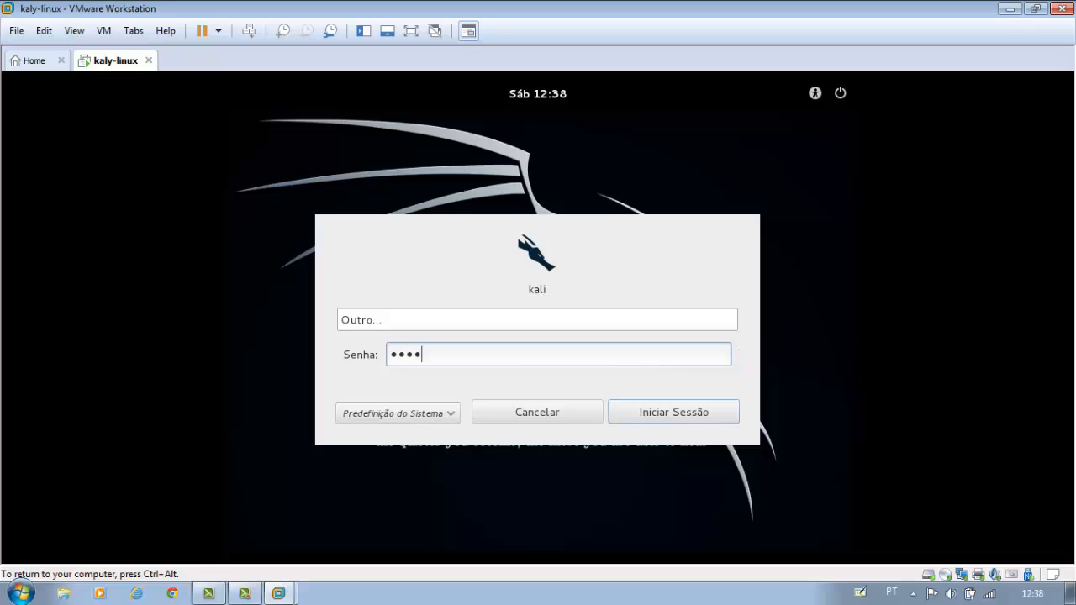
left_click(672, 412)
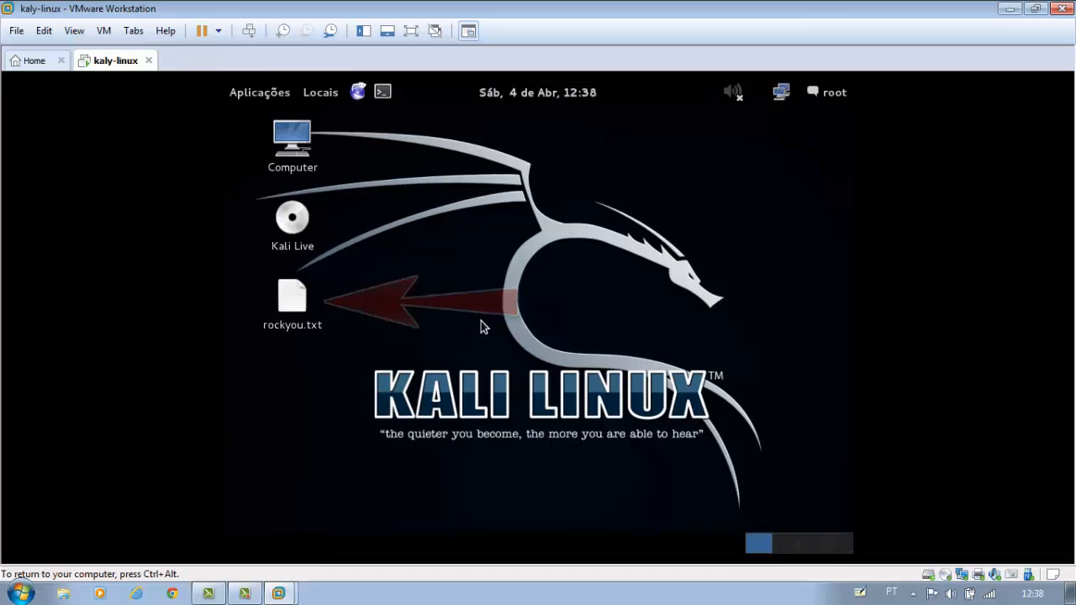
Move the old rockyou.txt from the Kali desktop to the trash and dismiss the DNS warning
right_click(292, 302)
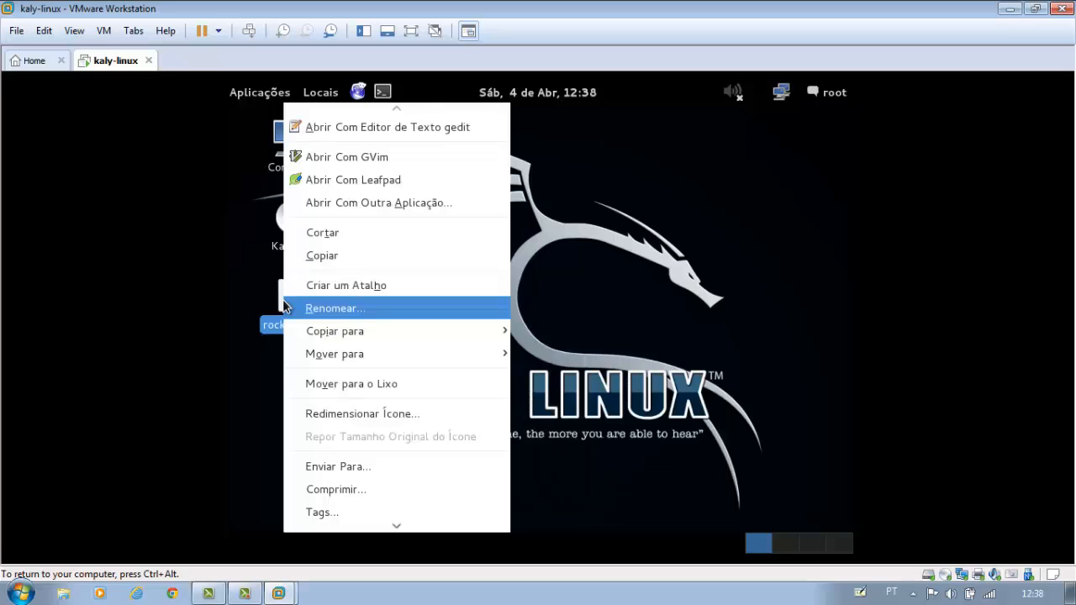
mouse_move(375, 384)
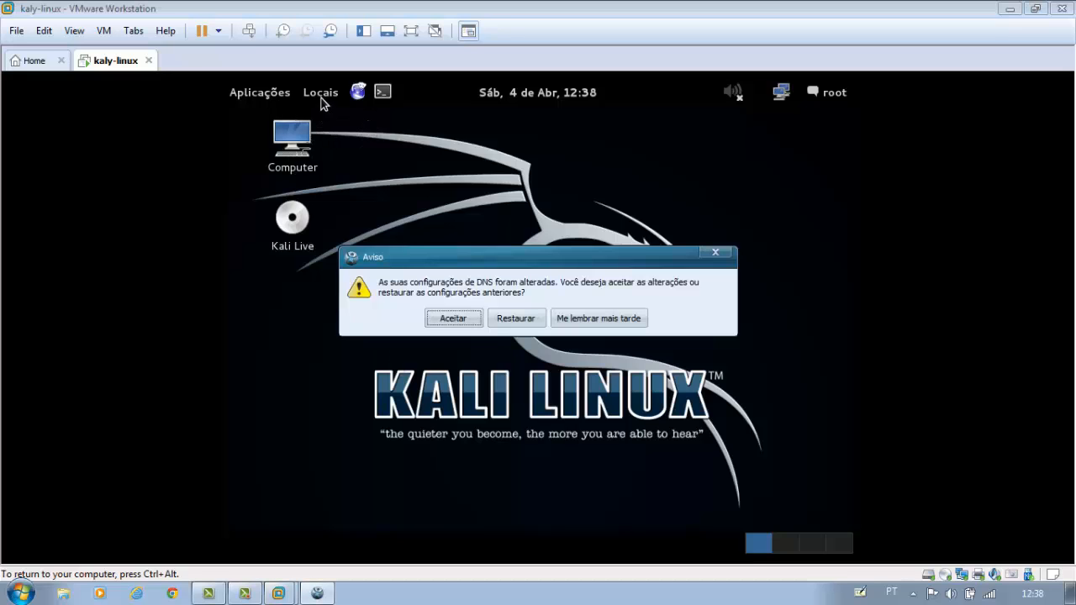
left_click(452, 318)
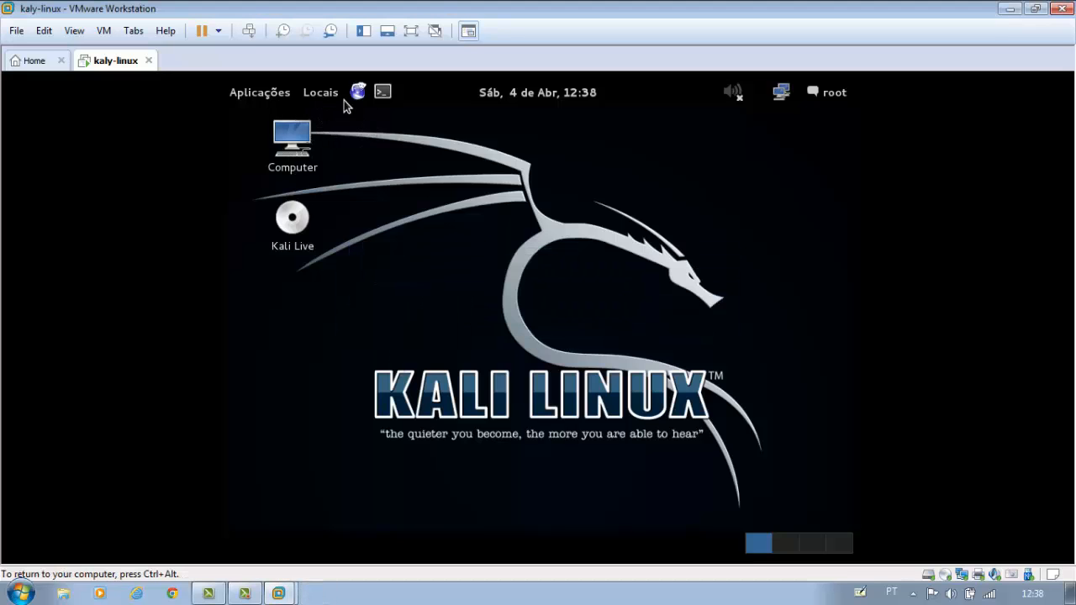
left_click(319, 93)
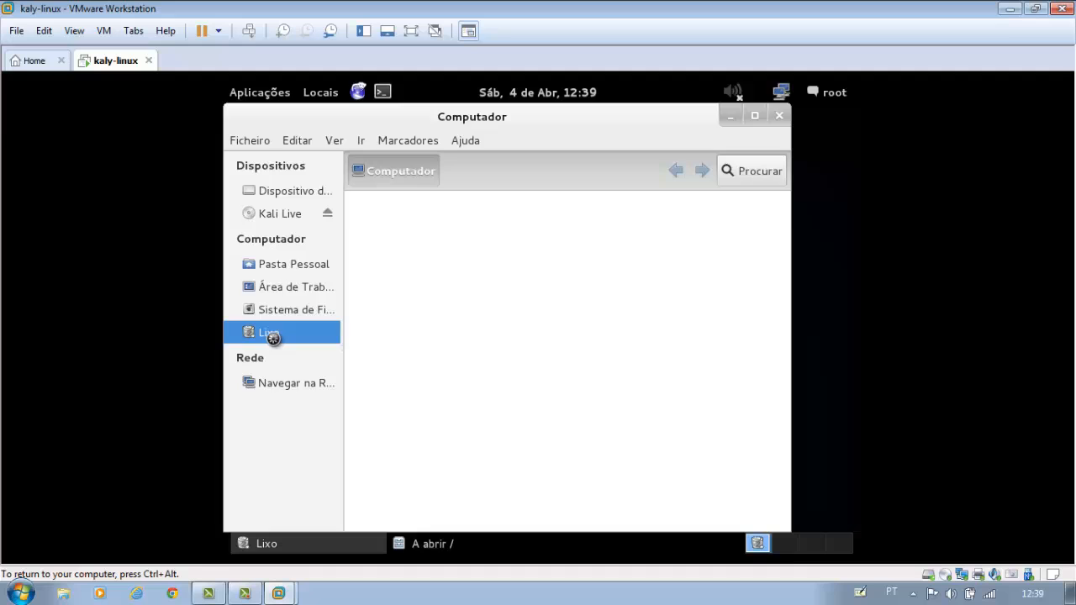
Permanently delete rockyou.txt from Lixo with 'Apagar Definitivamente', leaving the trash empty
right_click(396, 276)
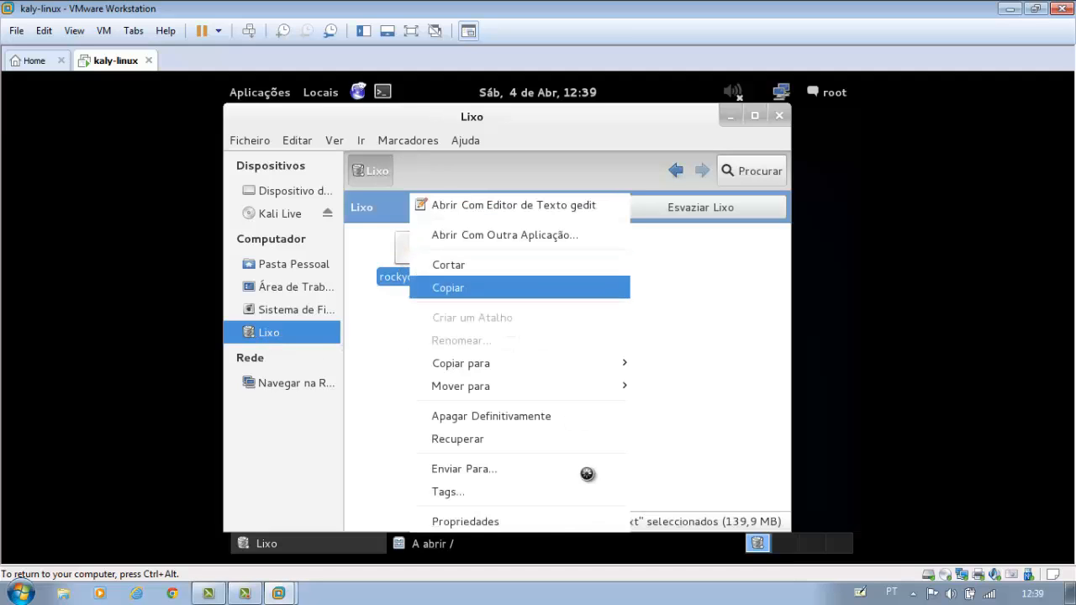
mouse_move(458, 439)
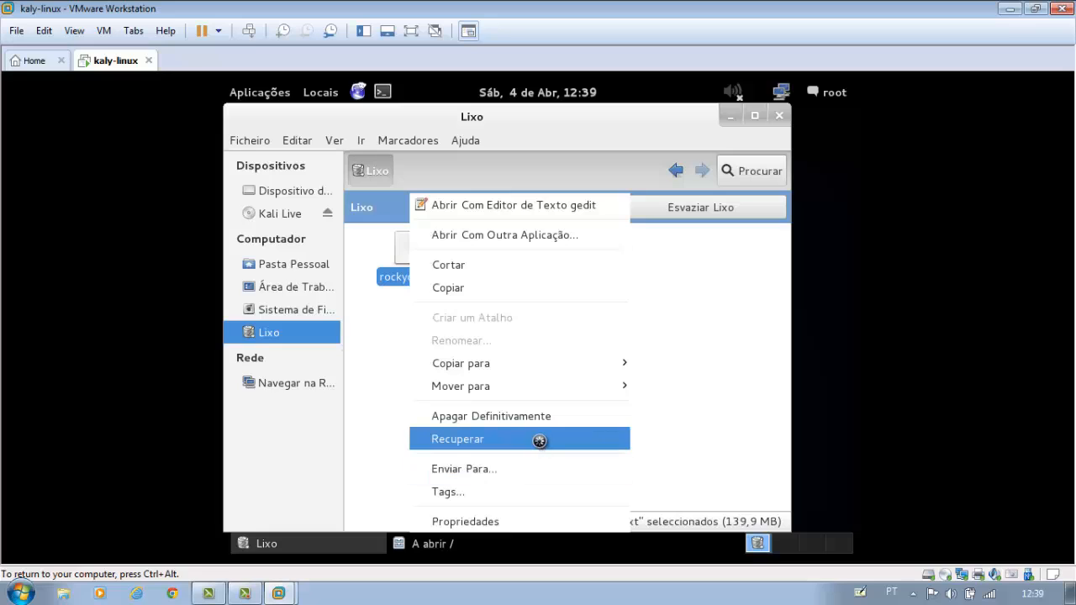
mouse_move(520, 415)
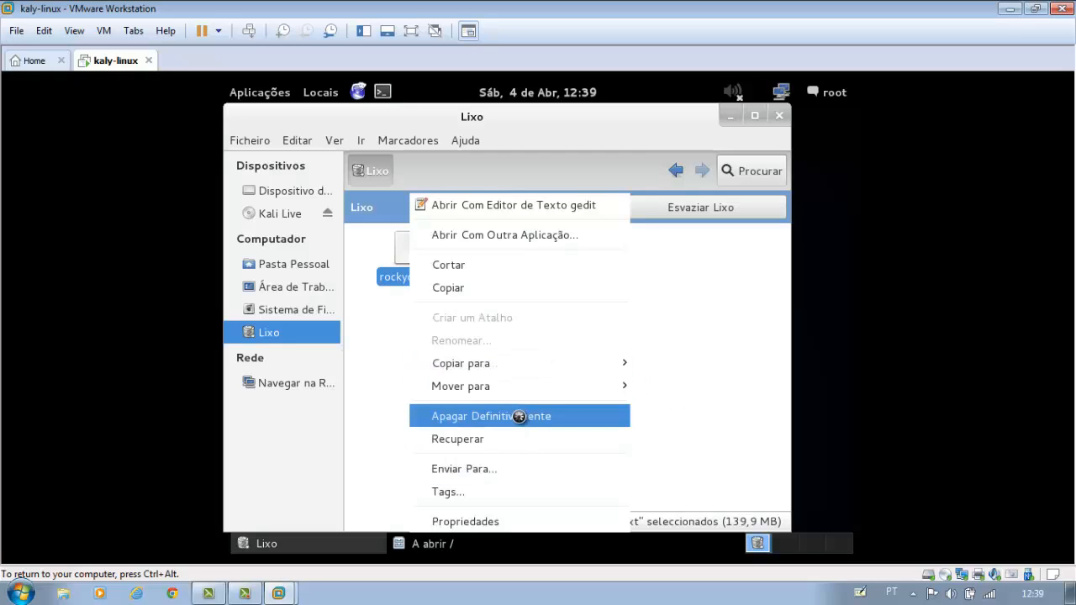
left_click(491, 415)
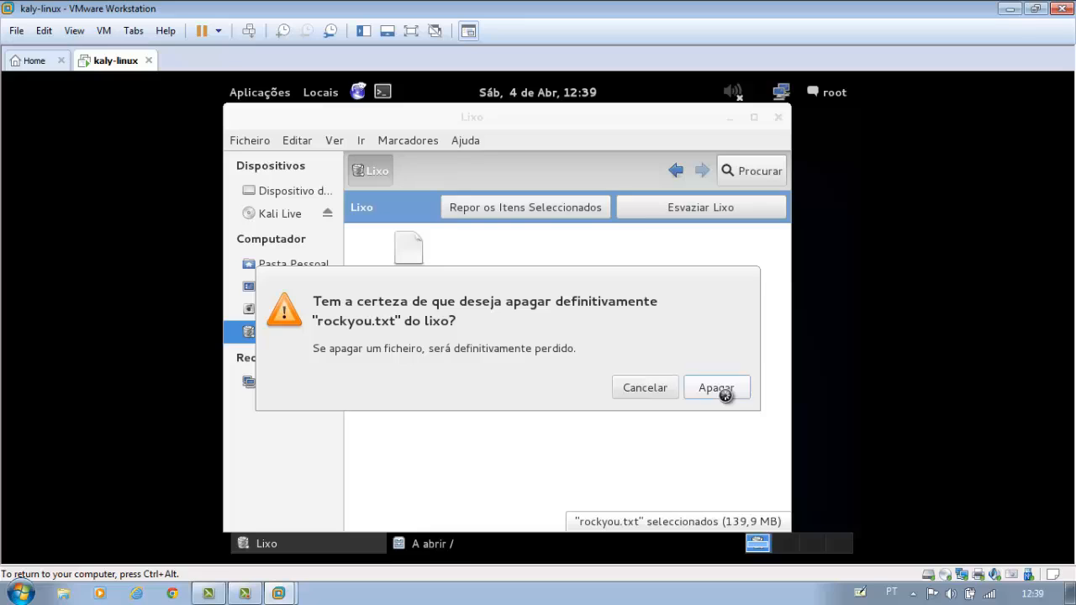
left_click(716, 387)
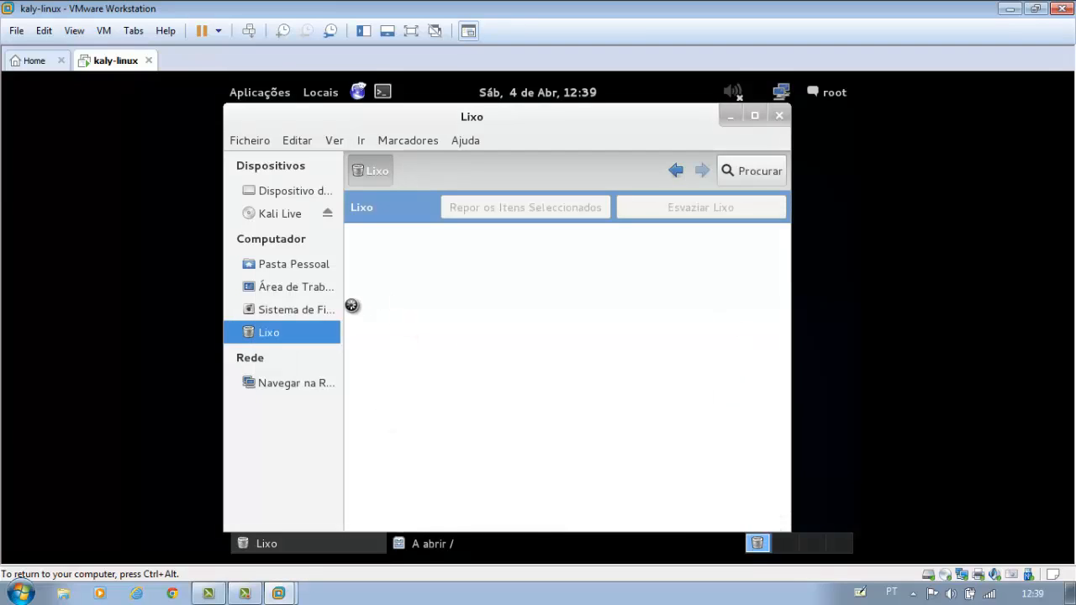
Navigate Nautilus from Sistema de Ficheiros into usr/share and scroll down to the wordlists folder
left_click(292, 263)
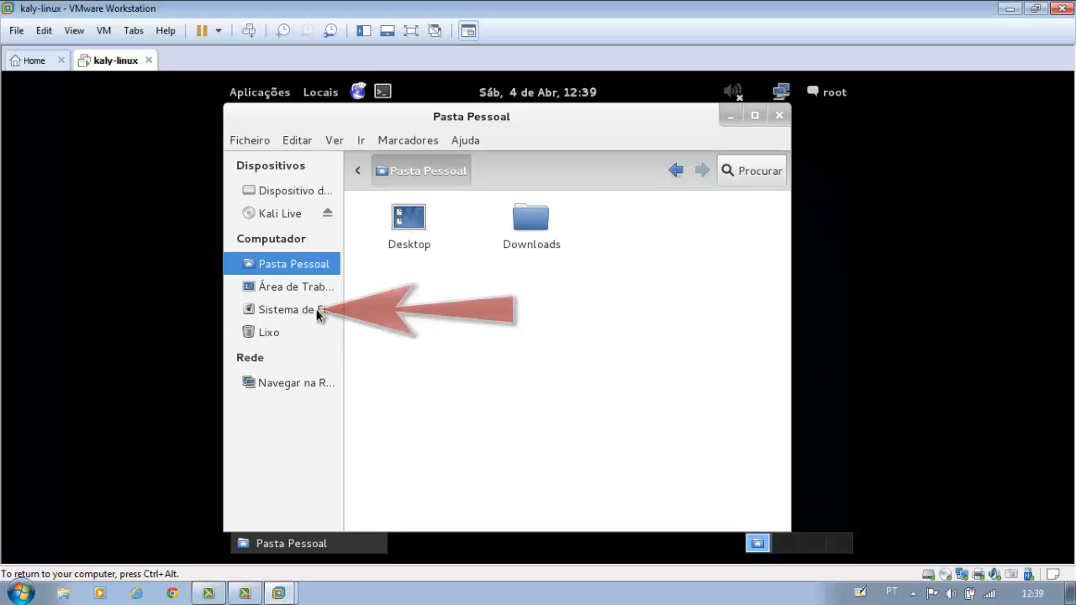
left_click(295, 309)
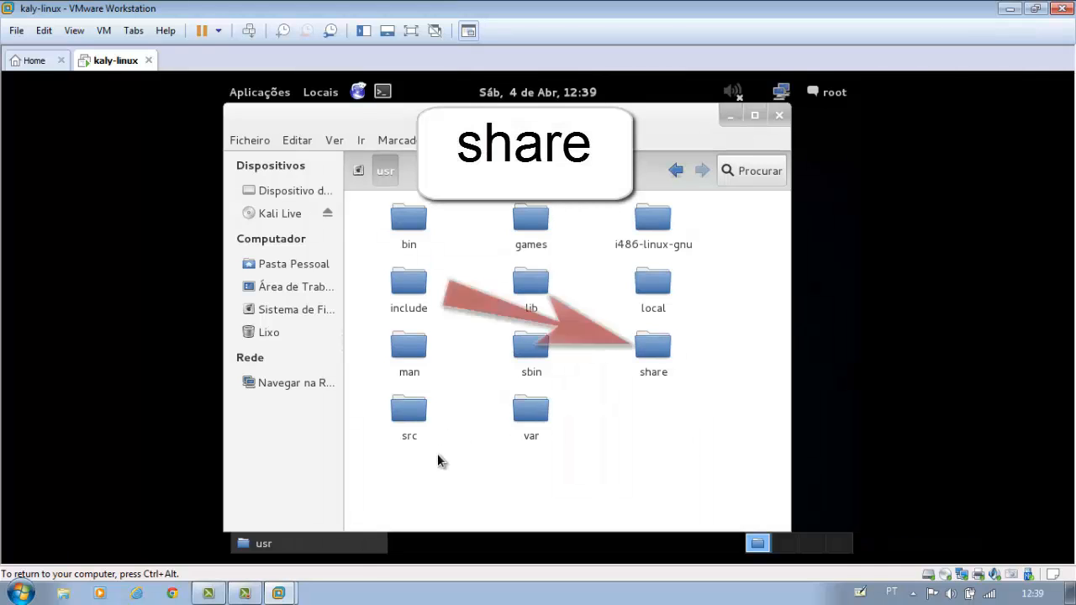
double_click(652, 345)
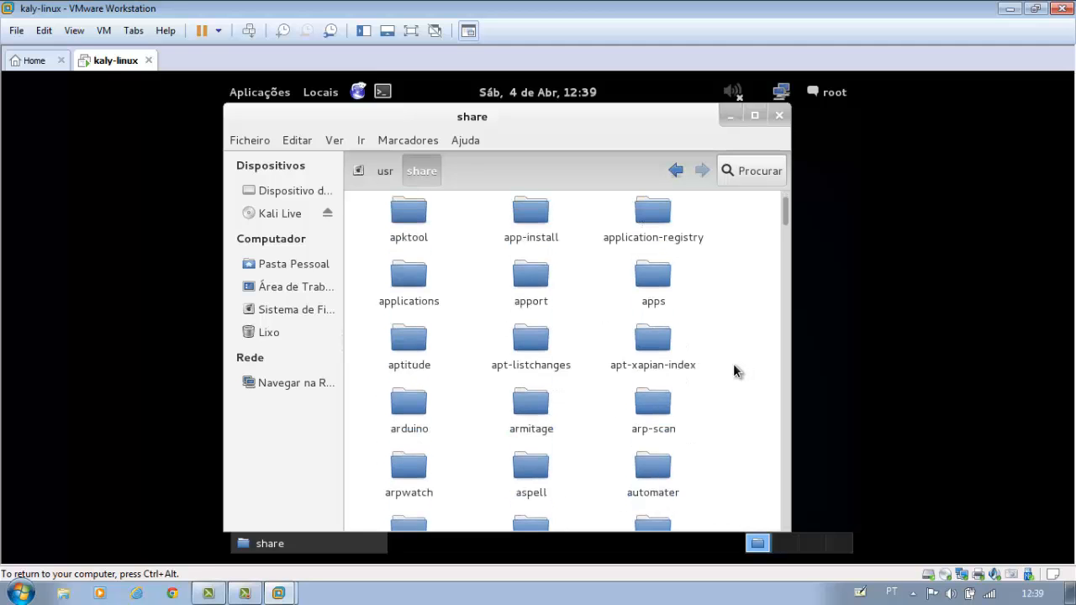
scroll("down", 3)
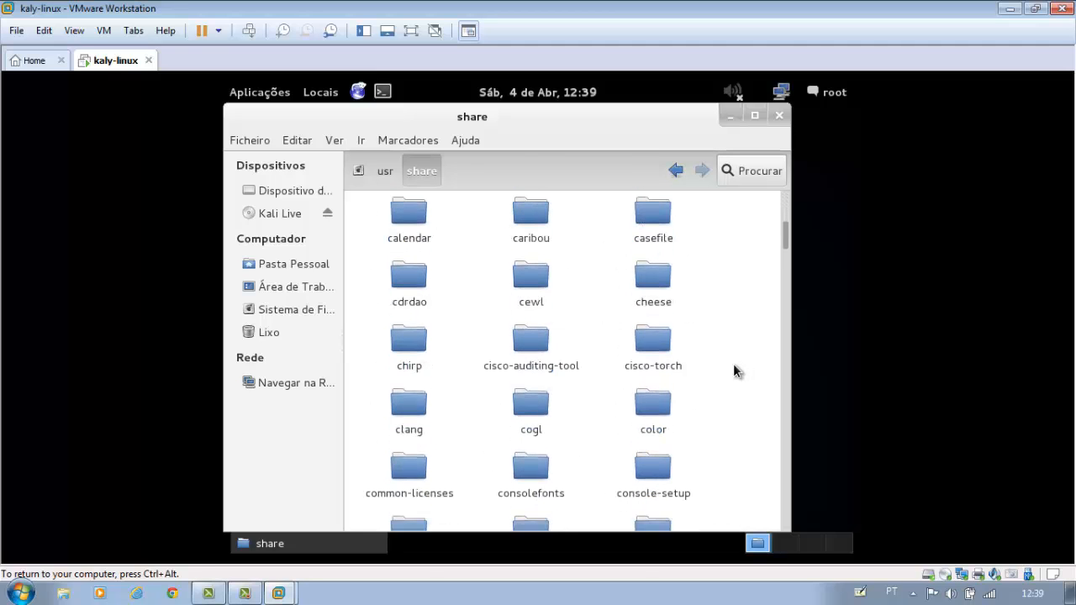
scroll("down", 3)
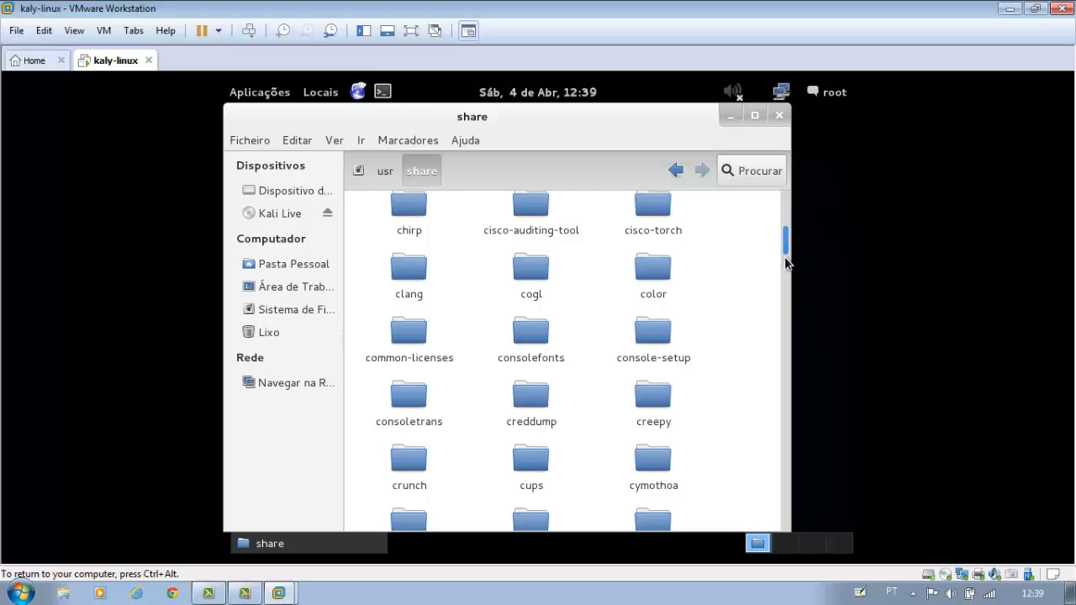
scroll("down", 3)
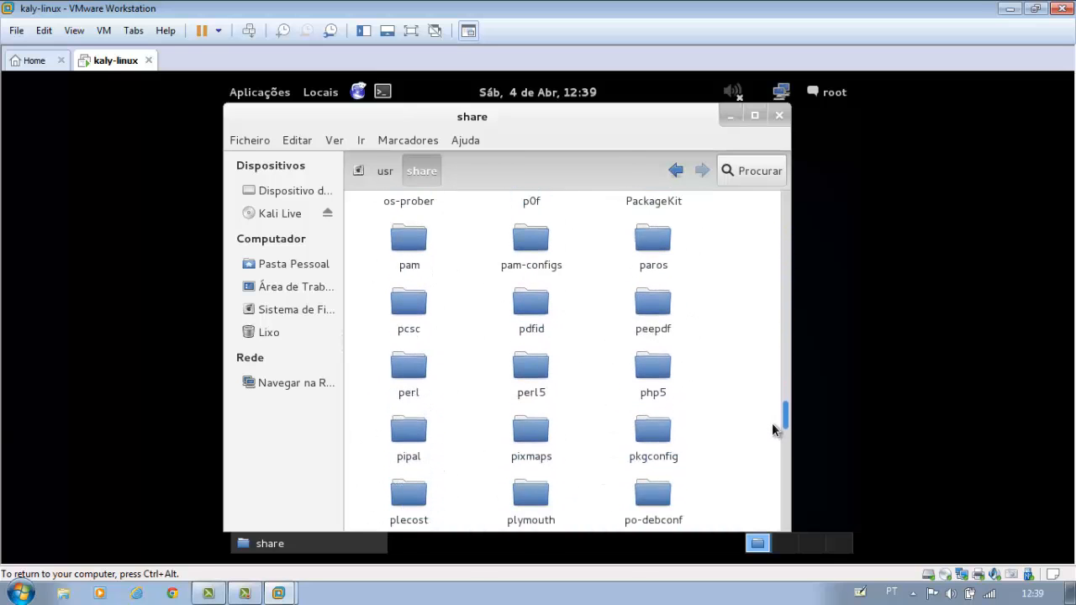
scroll("down", 3)
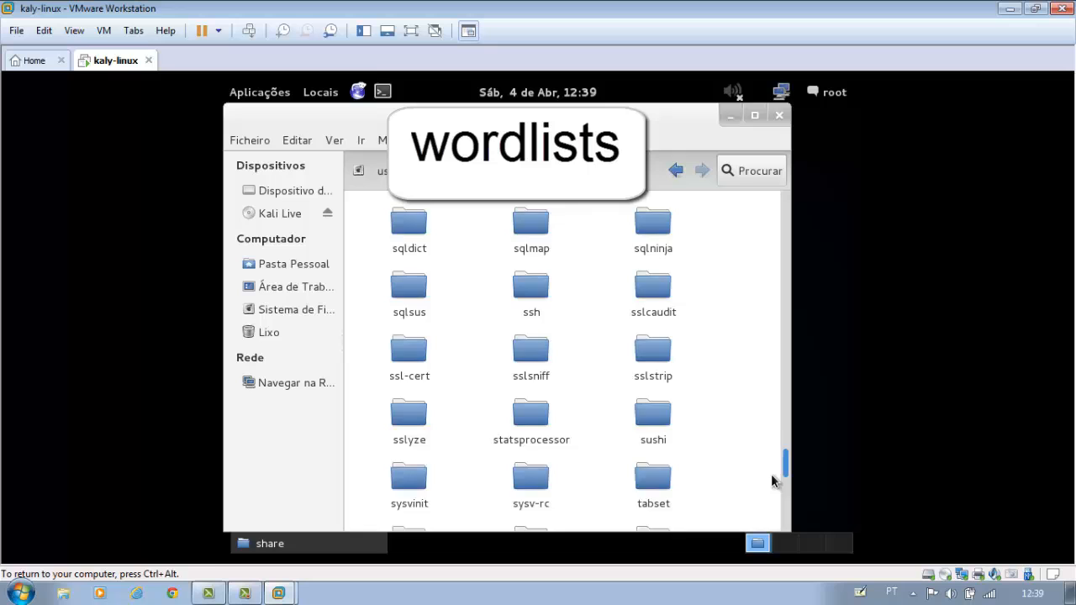
scroll("down", 3)
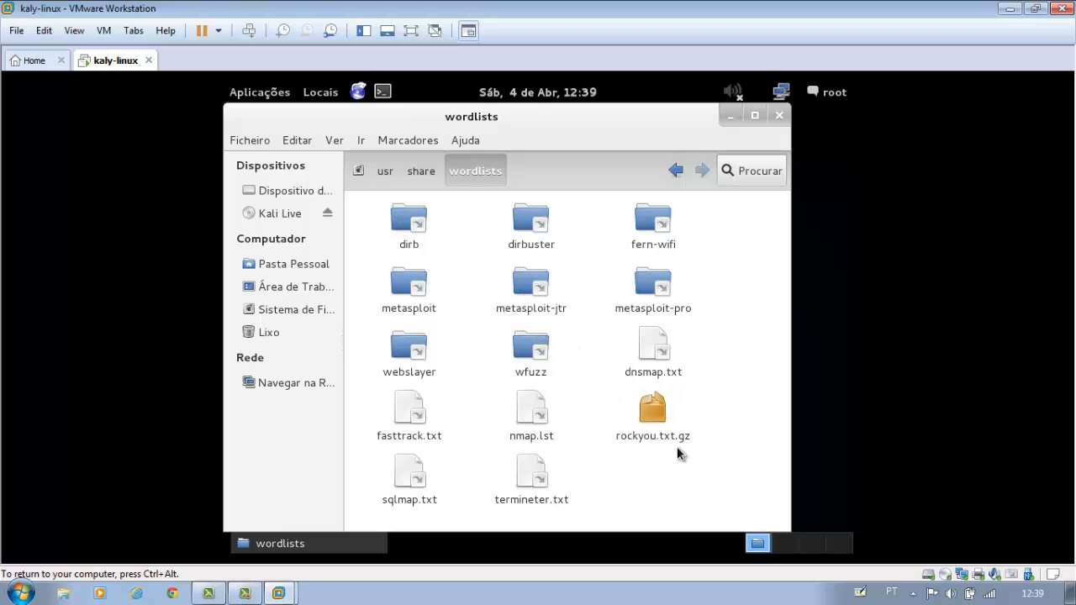
Copy the rockyou.txt.gz archive from /usr/share/wordlists
left_click(653, 412)
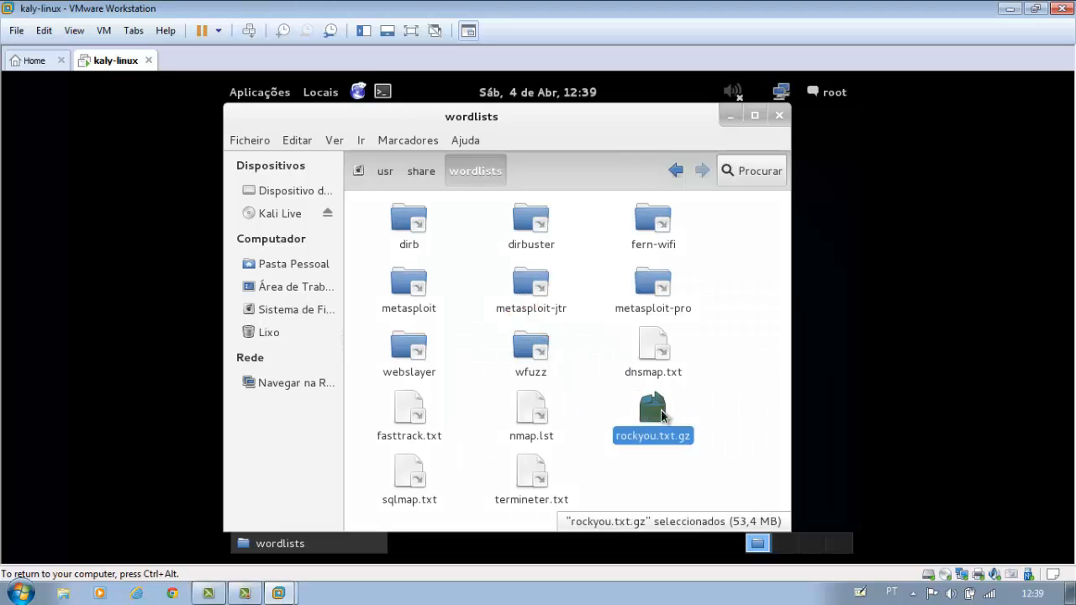
right_click(653, 417)
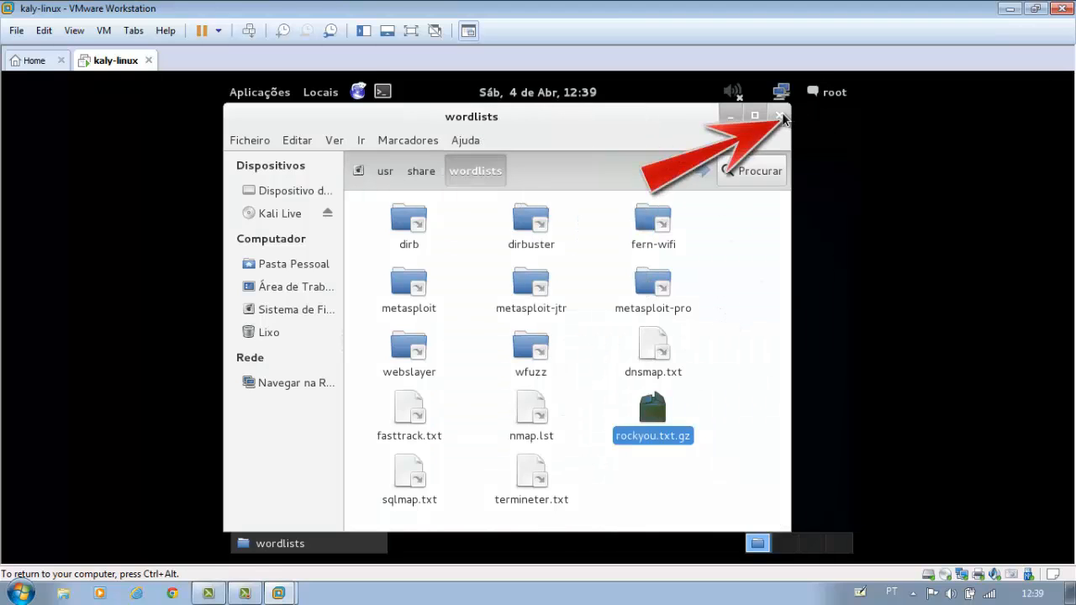
left_click(777, 116)
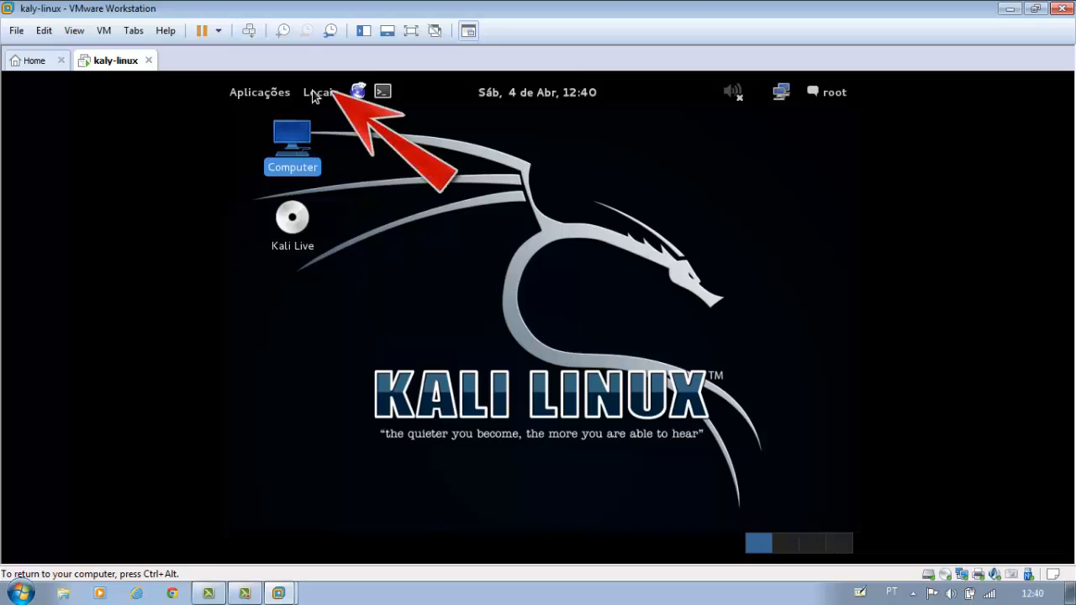
Paste rockyou.txt.gz into the root Pasta Pessoal home folder
left_click(319, 91)
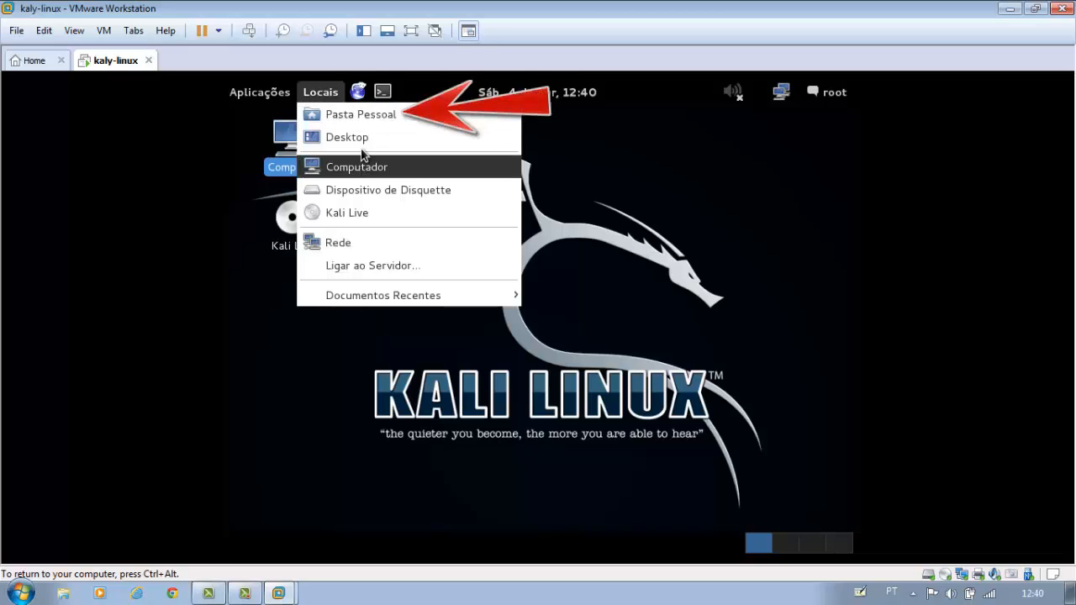
left_click(360, 114)
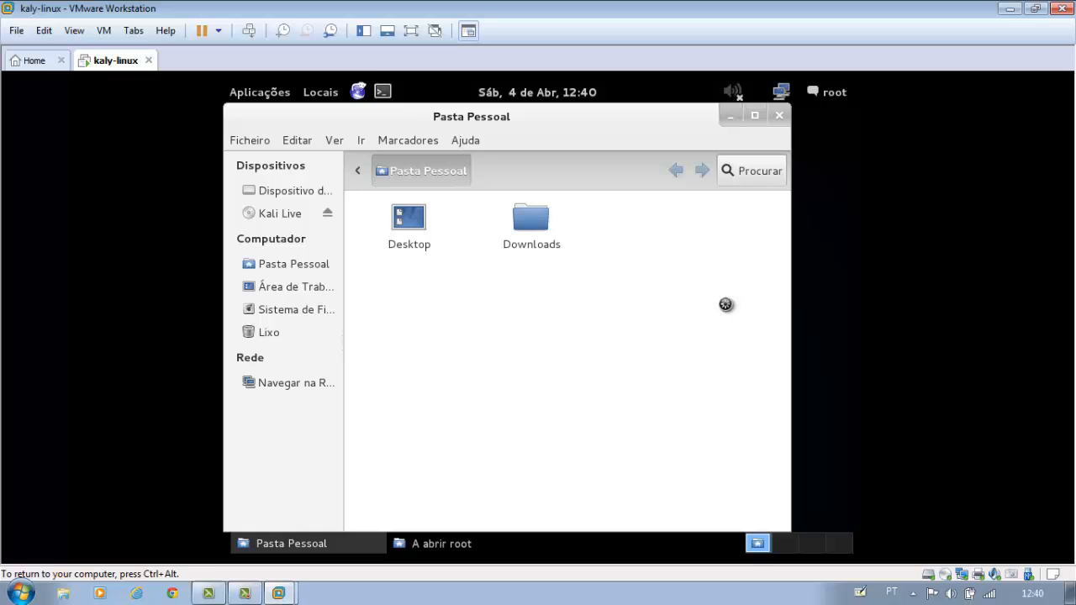
right_click(726, 304)
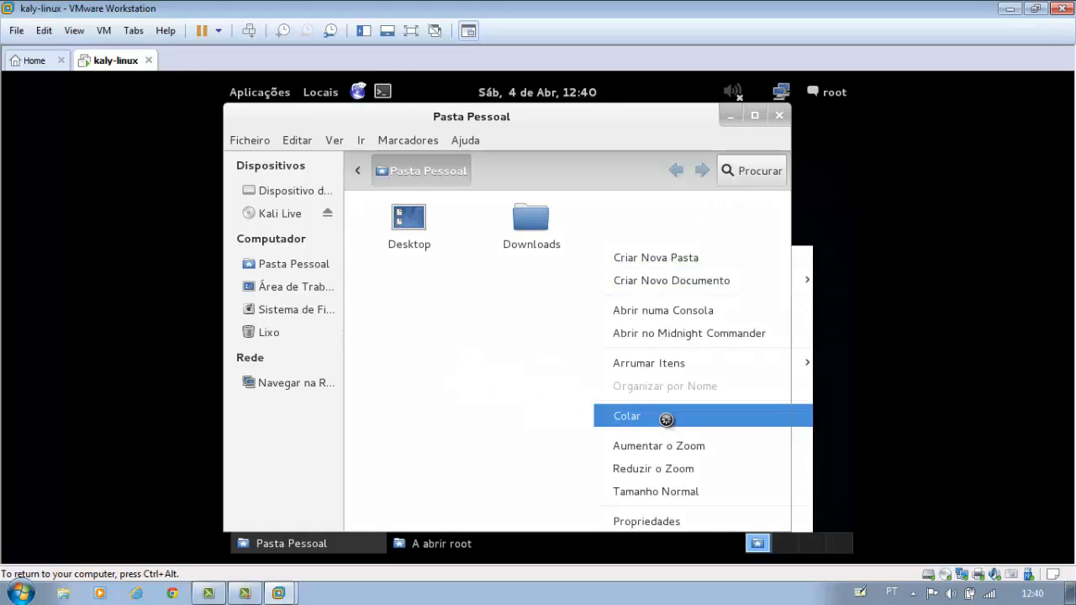
left_click(626, 416)
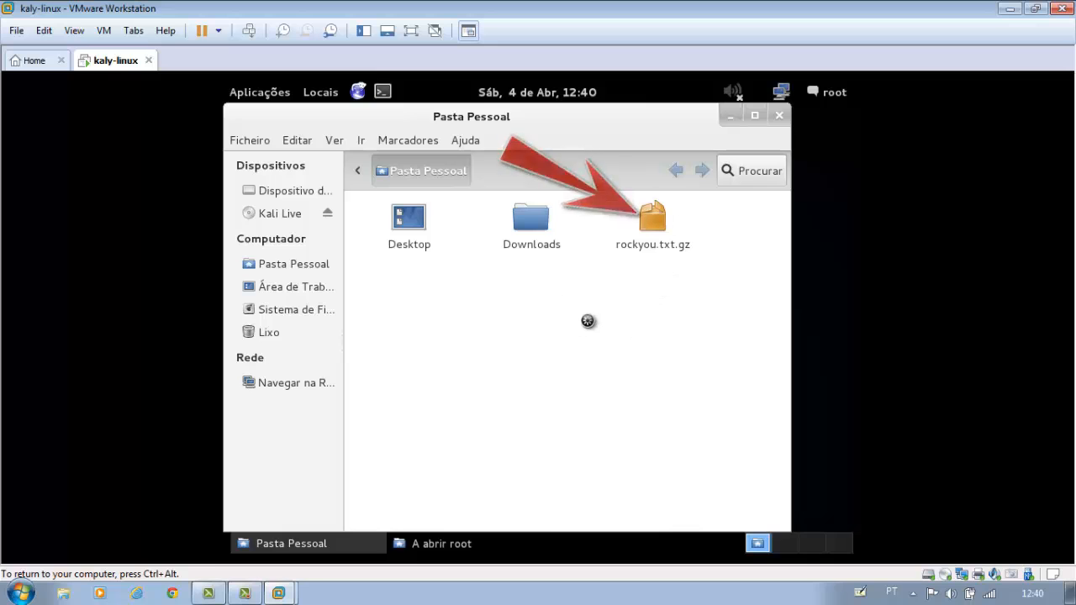
Extract rockyou.txt from rockyou.txt.gz into Pasta Pessoal with the archive manager
double_click(653, 217)
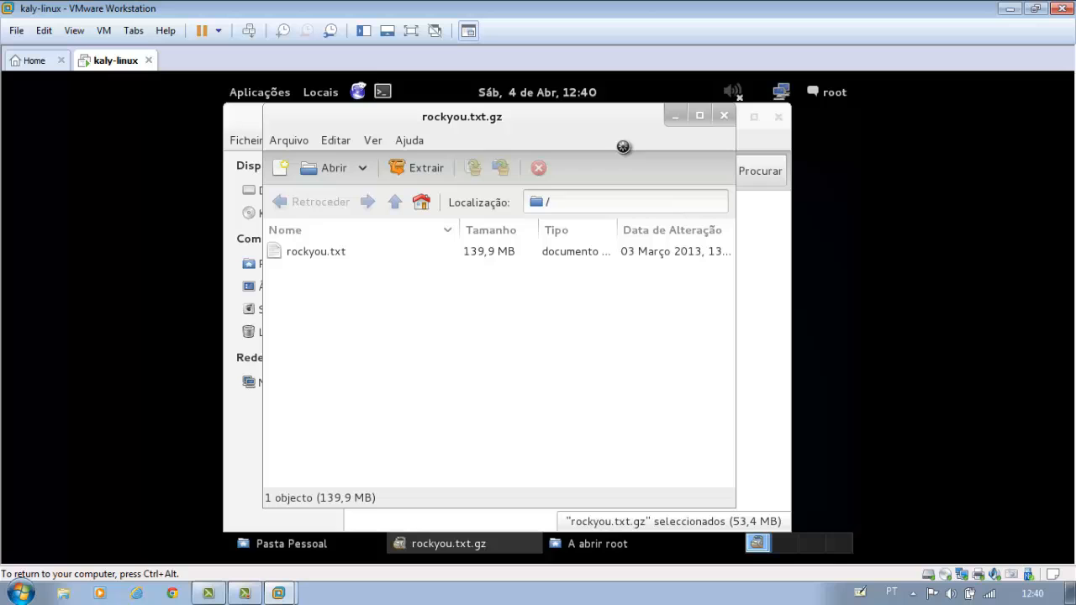
mouse_move(589, 123)
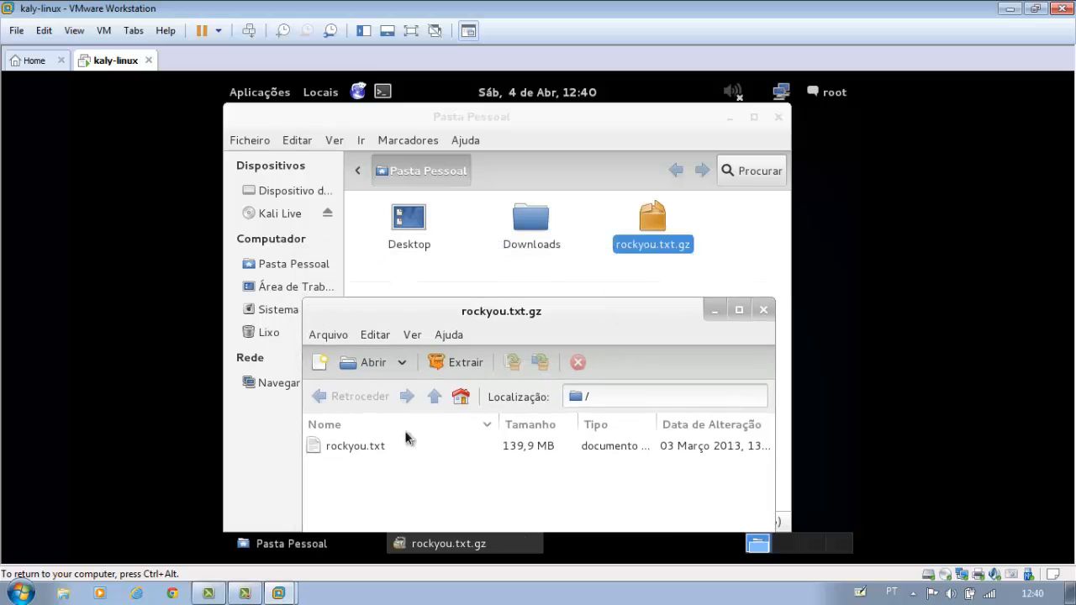
left_click(357, 446)
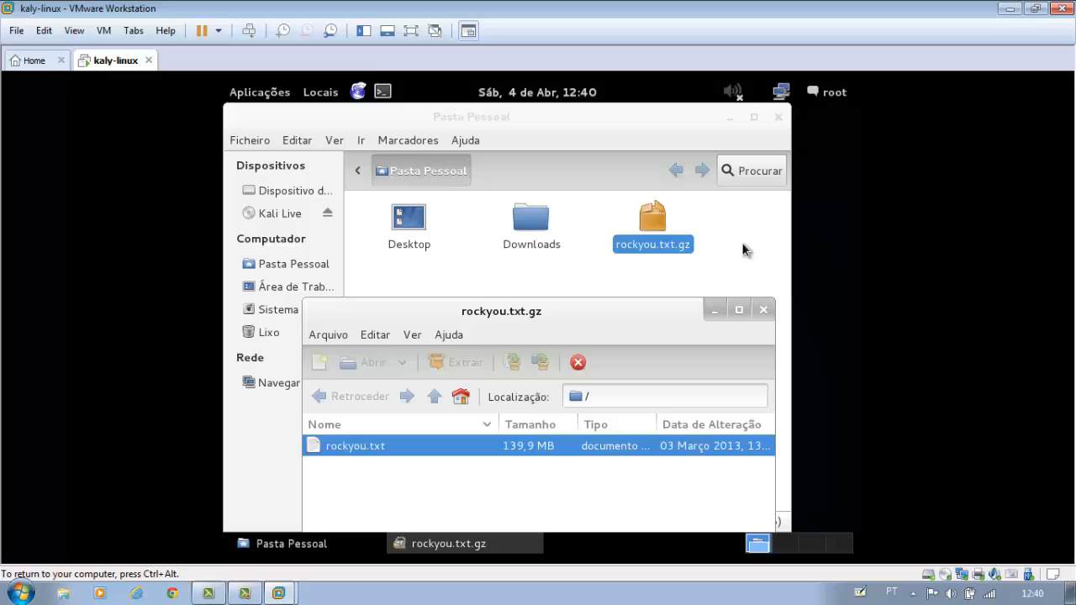
mouse_move(608, 322)
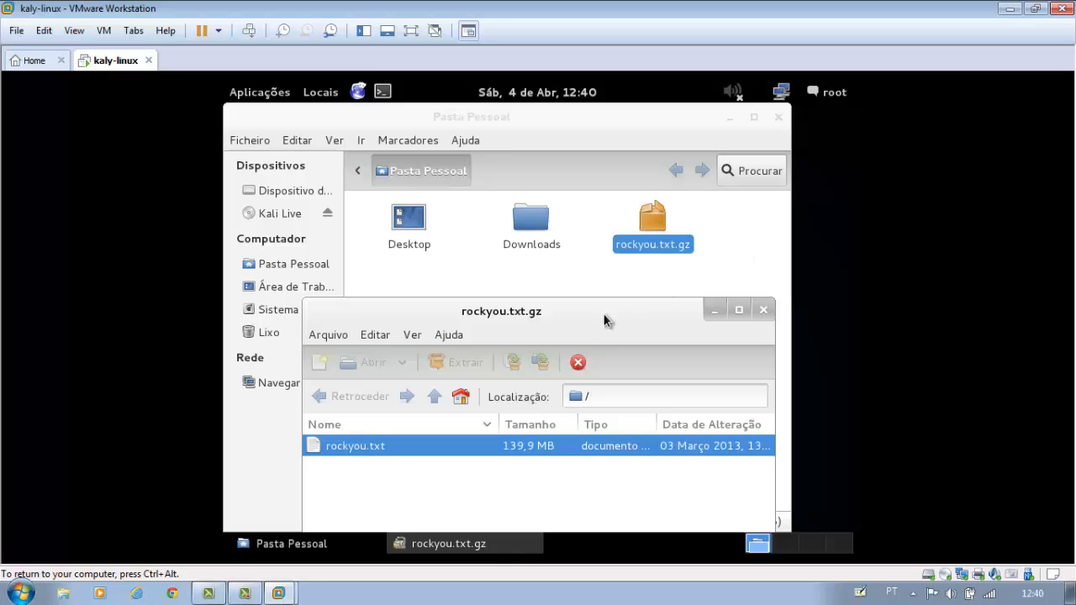
left_click(455, 363)
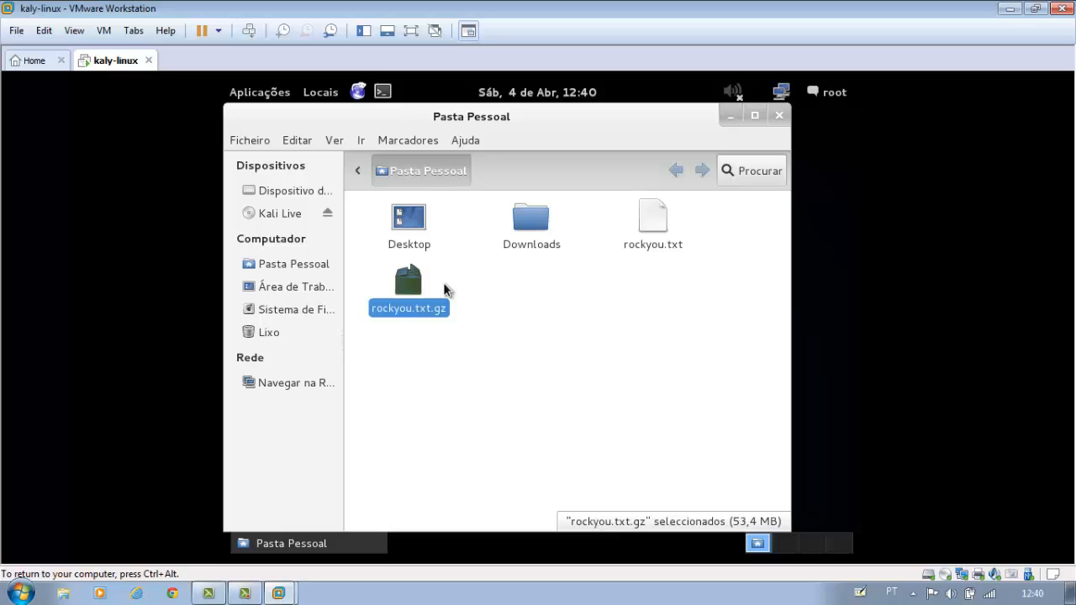
Move rockyou.txt.gz from the home folder to the trash and open Lixo
right_click(409, 286)
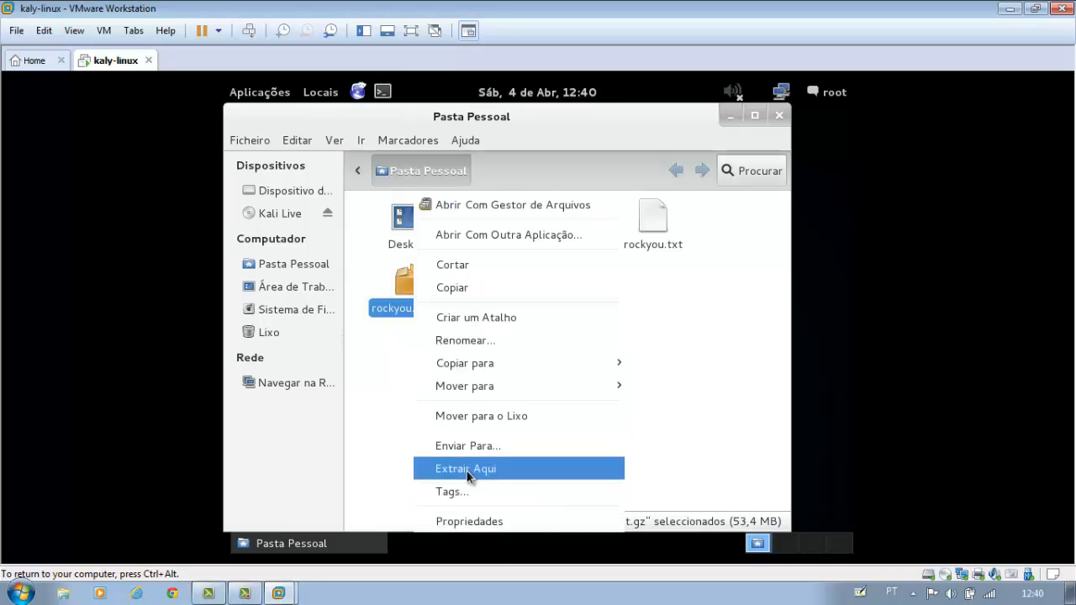
left_click(466, 468)
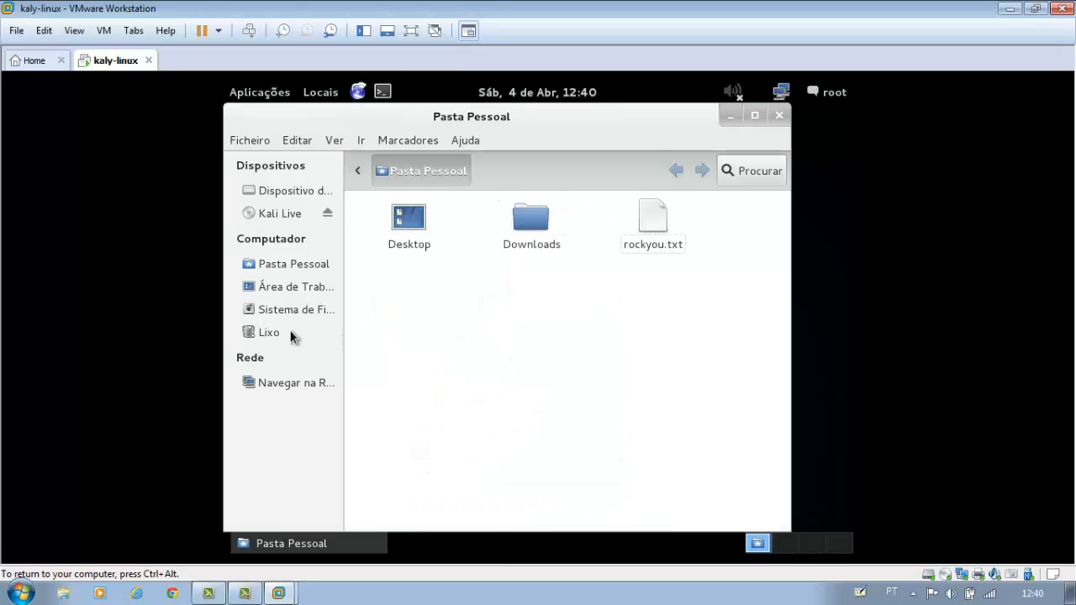
left_click(269, 333)
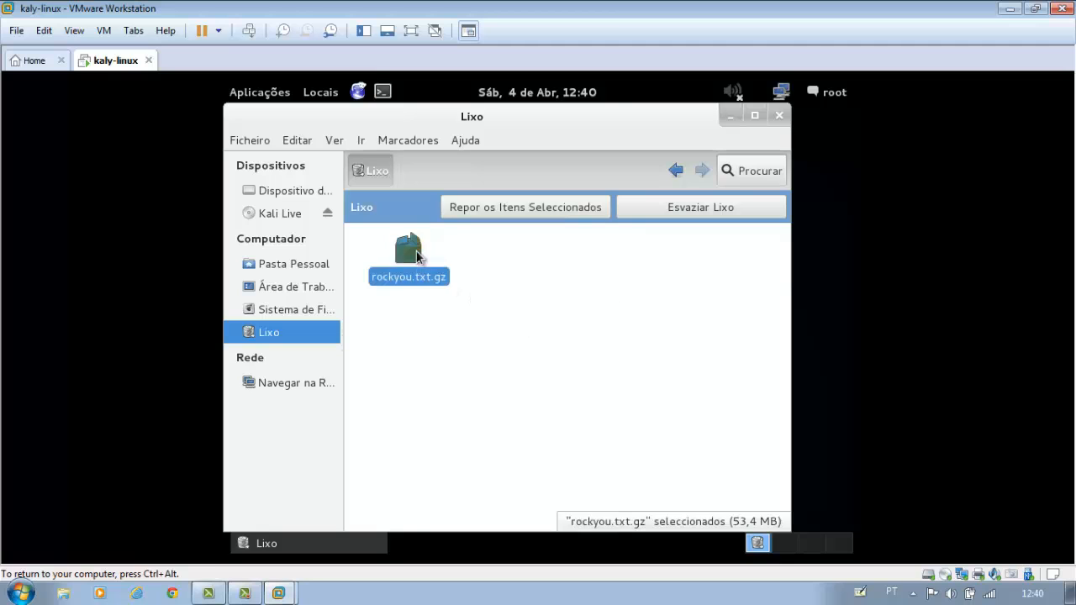
Permanently delete rockyou.txt.gz from the trash and return to the home folder
right_click(409, 252)
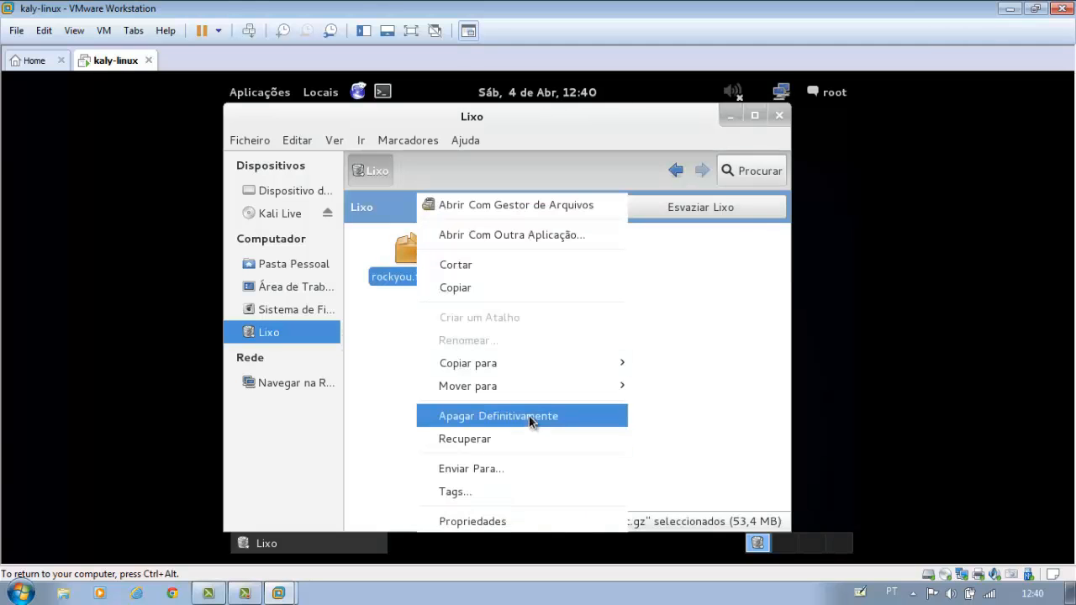
left_click(498, 415)
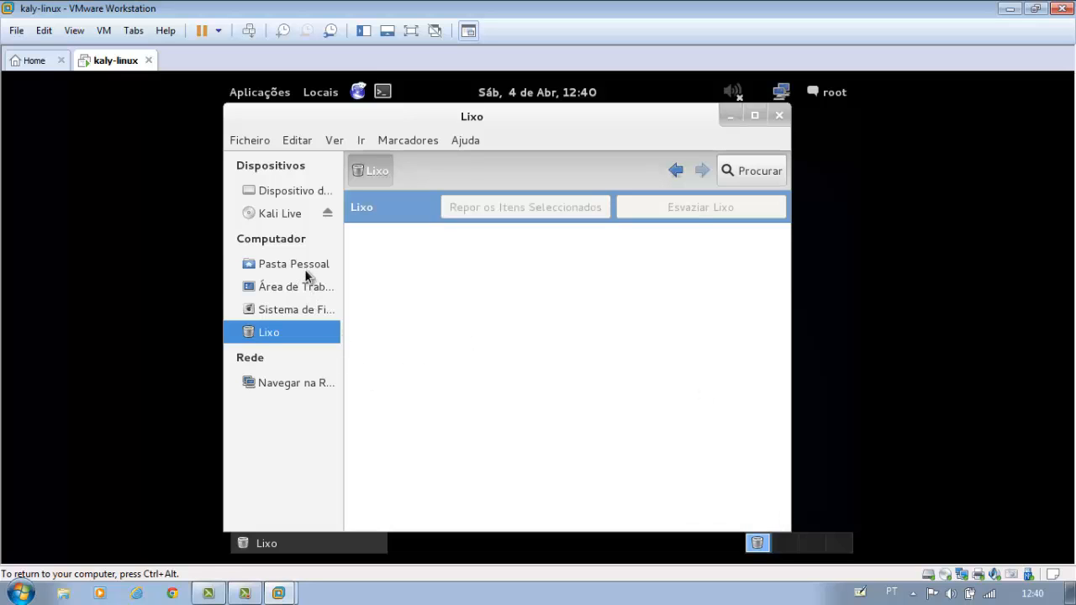
left_click(292, 262)
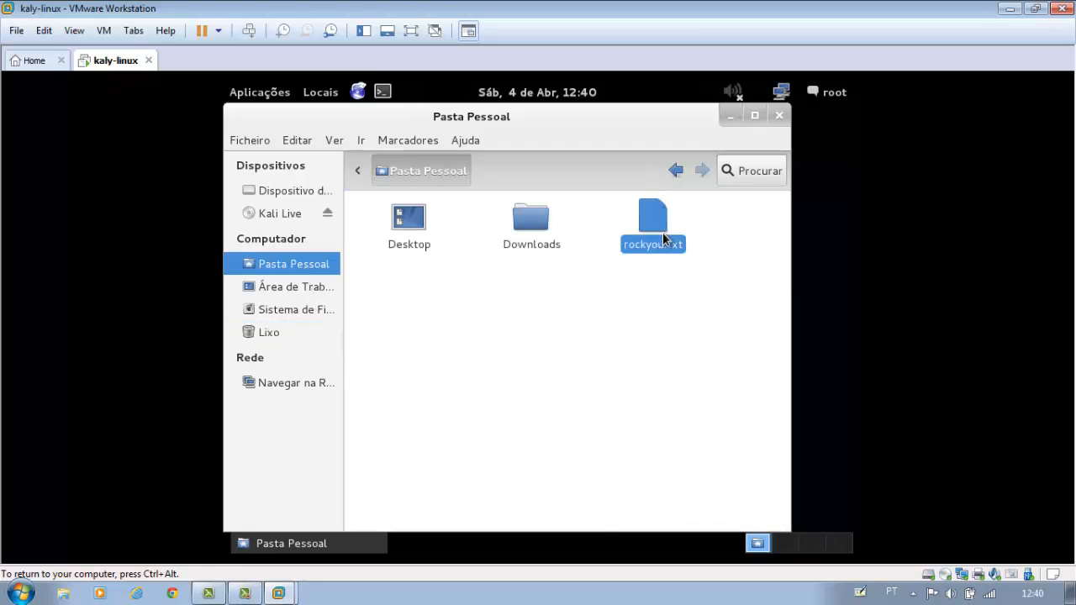
Place rockyou.txt onto Área de Trabalho and show the Desktop folder containing it
left_click(679, 283)
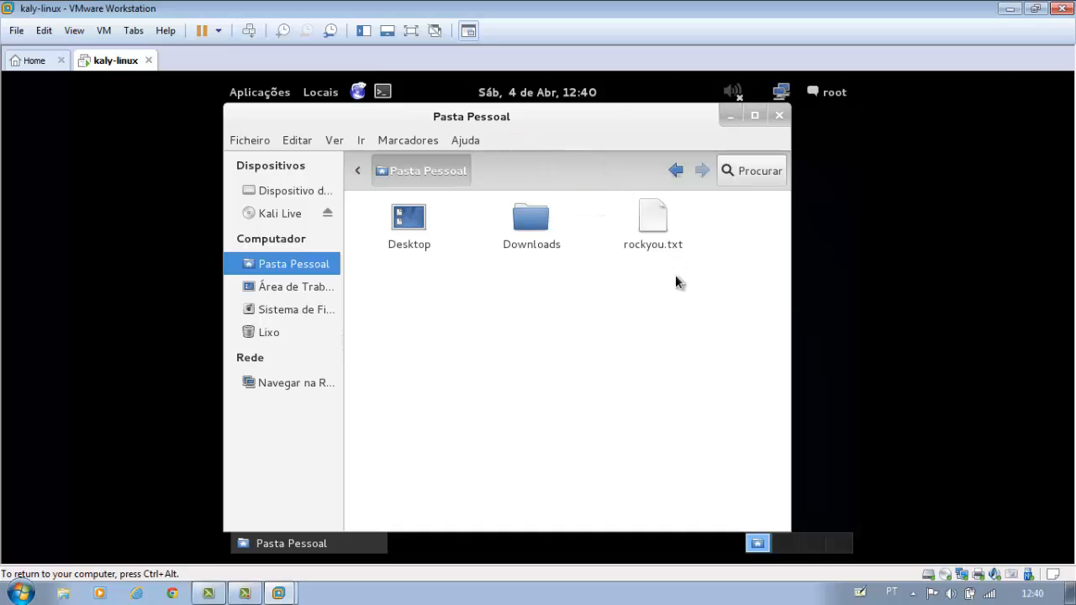
mouse_move(268, 326)
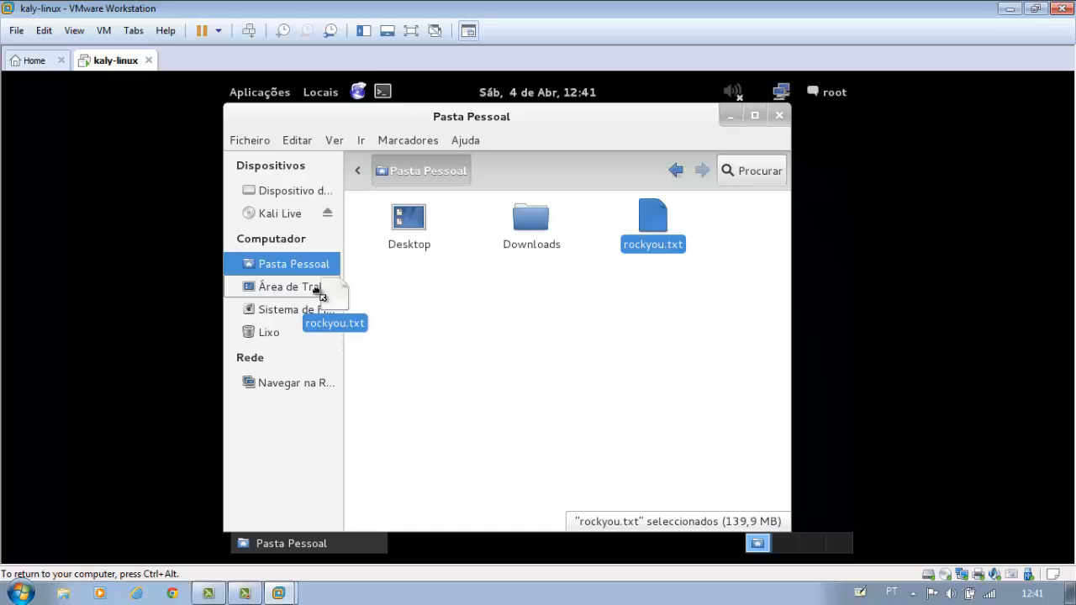
left_click(293, 286)
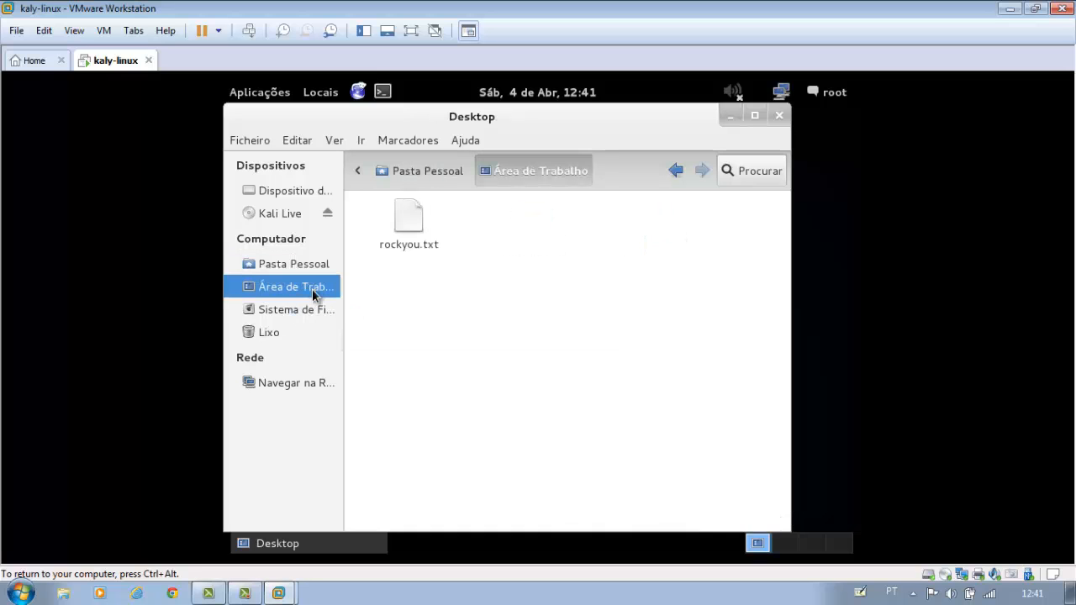
mouse_move(777, 114)
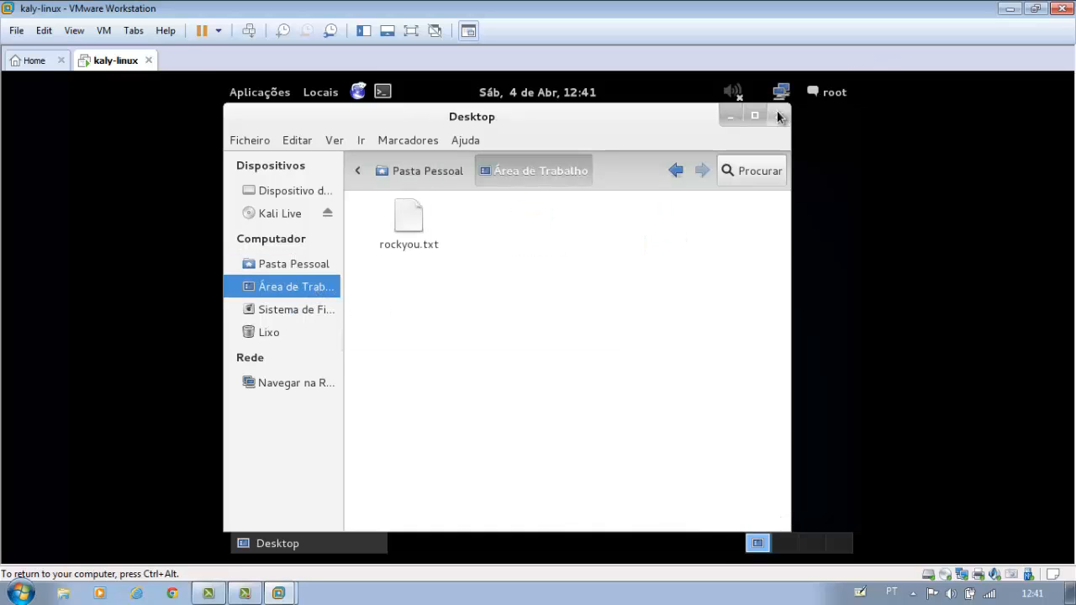